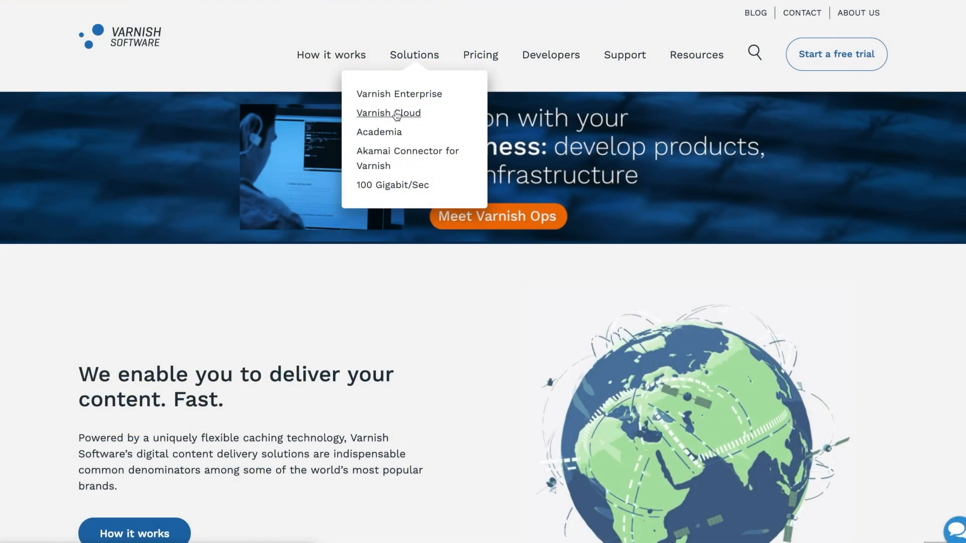
From the Varnish Cloud solution page, follow the 'Varnish Quick Start on AWS' link to AWS Marketplace
click(388, 112)
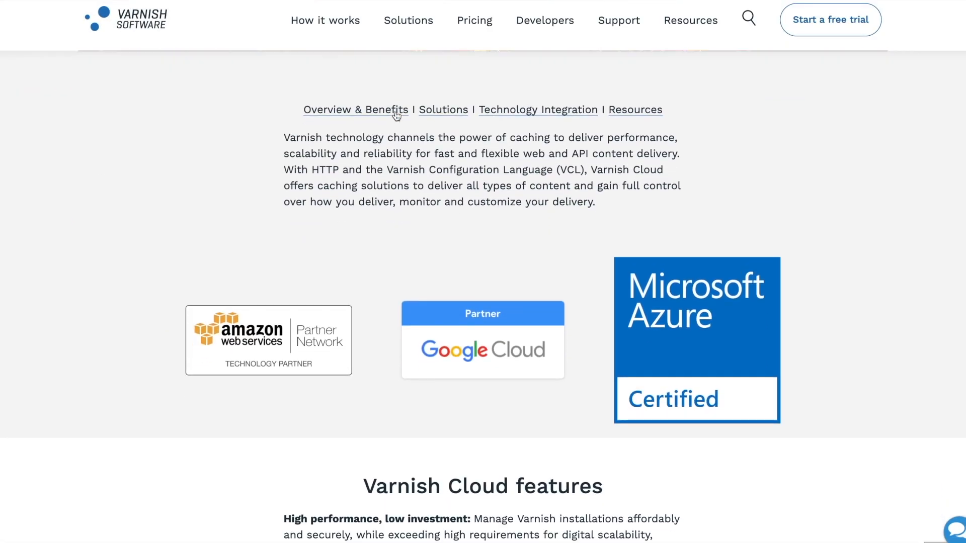
scroll(down, 3)
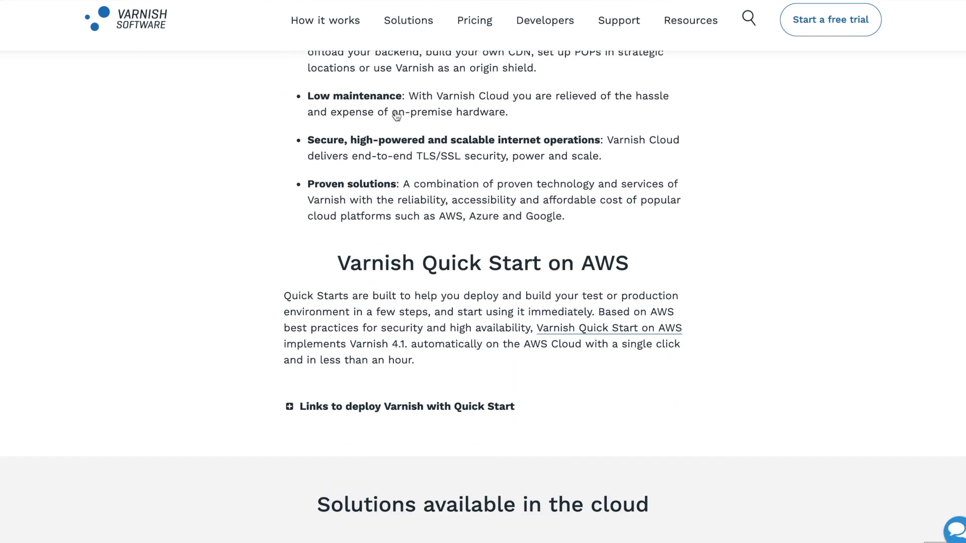
scroll(down, 3)
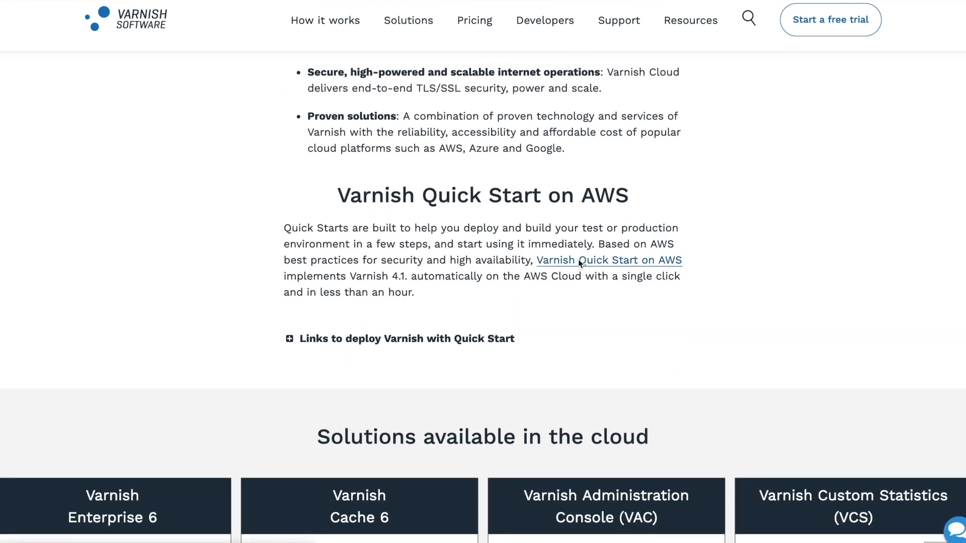
click(608, 259)
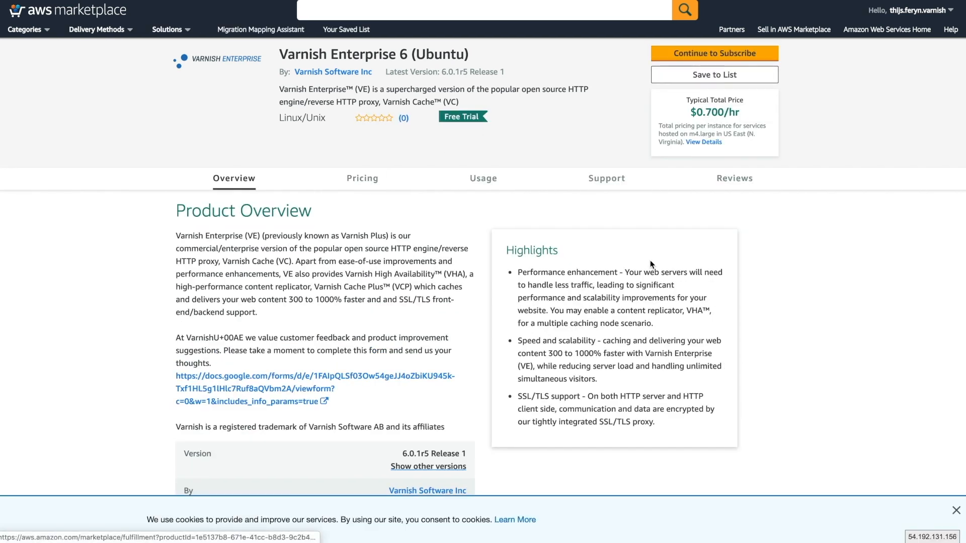
Scroll through the Varnish Enterprise 6 (Ubuntu) product overview
scroll(down, 3)
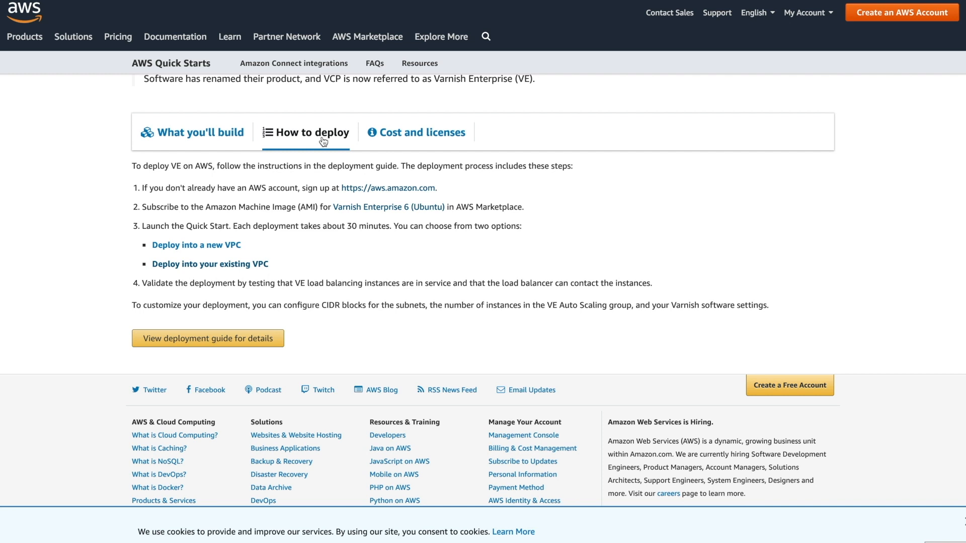
mouse_move(210, 265)
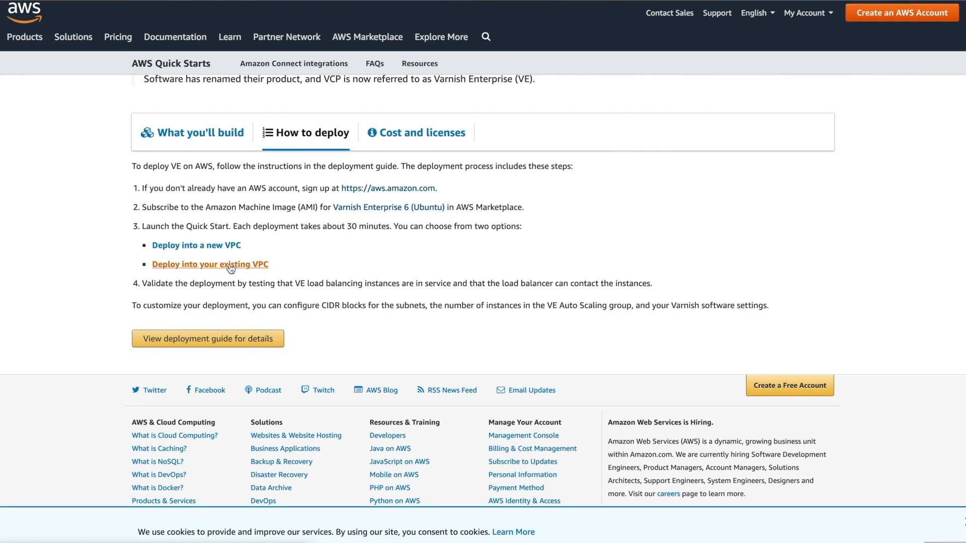
Choose 'Deploy into your existing VPC' to start the CloudFormation Create stack flow
click(211, 264)
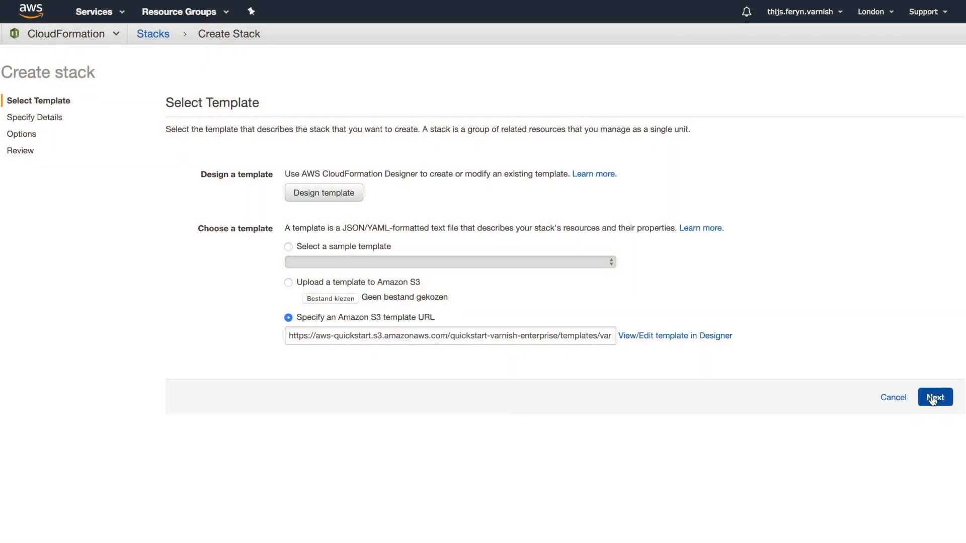
Accept the template, then set VPC vpc-a5ab30cd, both public subnets and the default SSH key pair
click(935, 397)
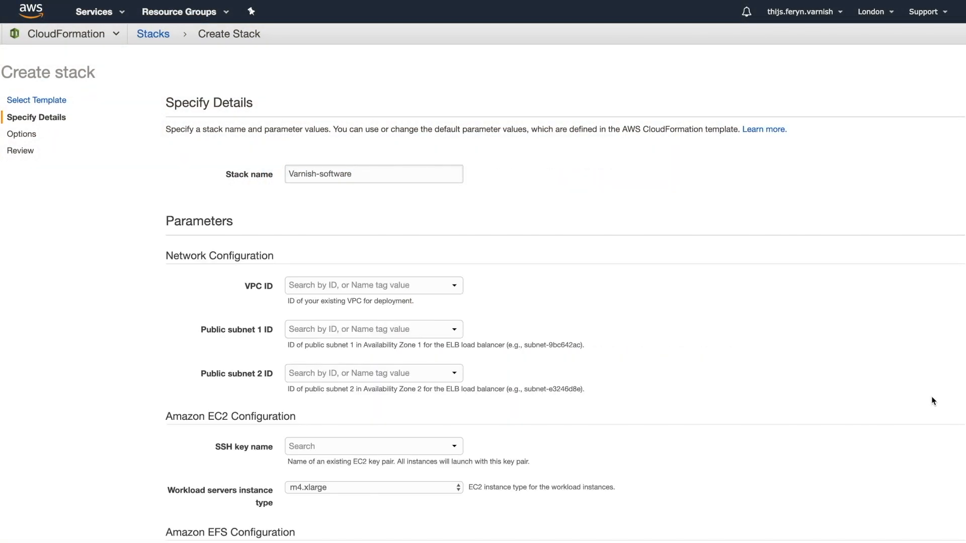
click(373, 285)
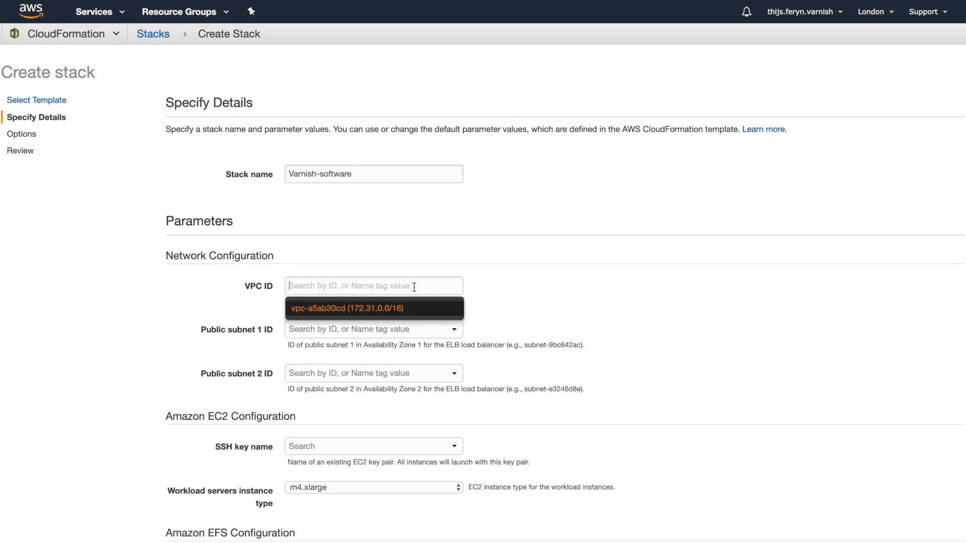
click(347, 308)
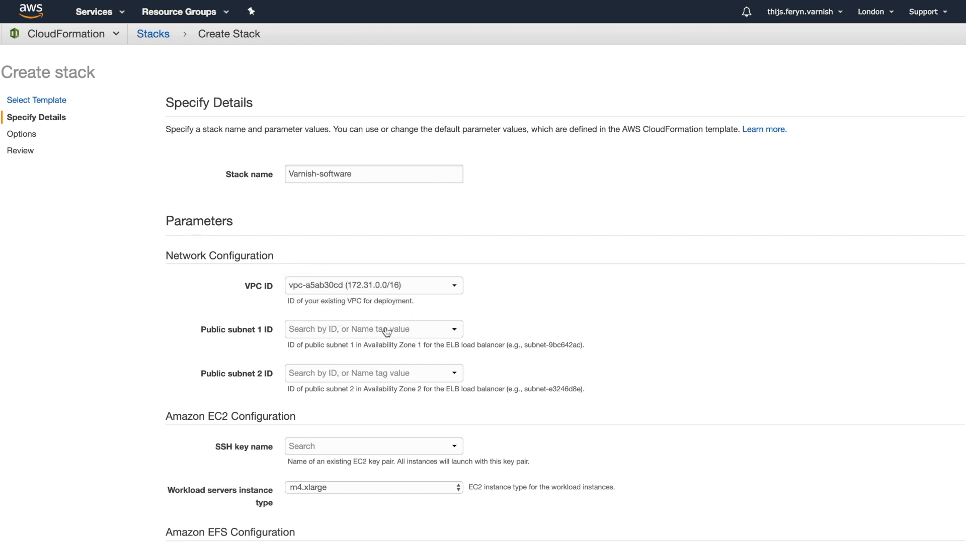
click(372, 330)
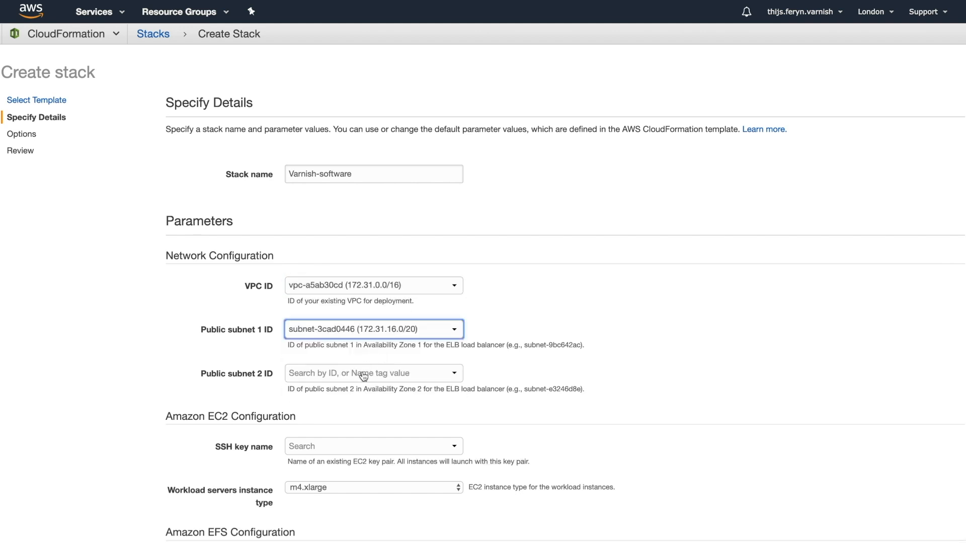
click(374, 372)
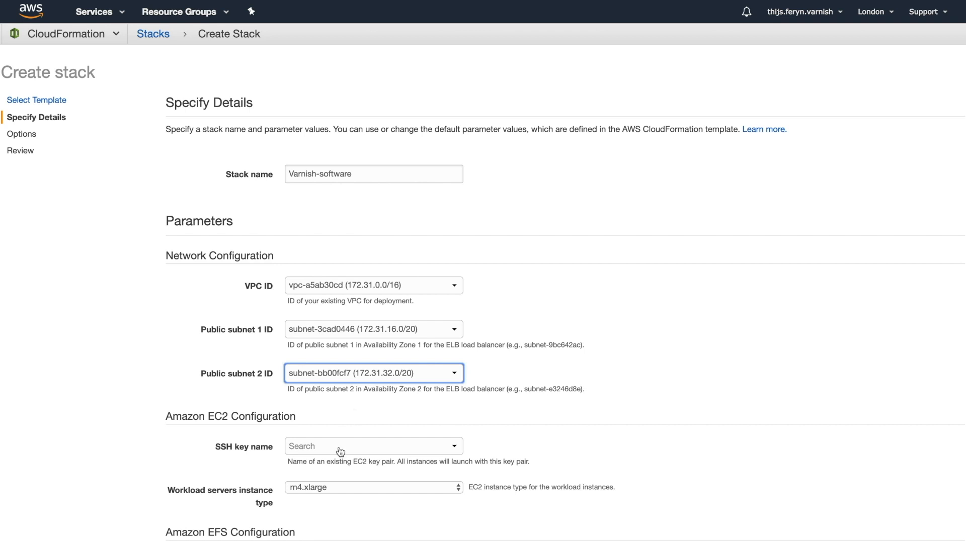
click(372, 445)
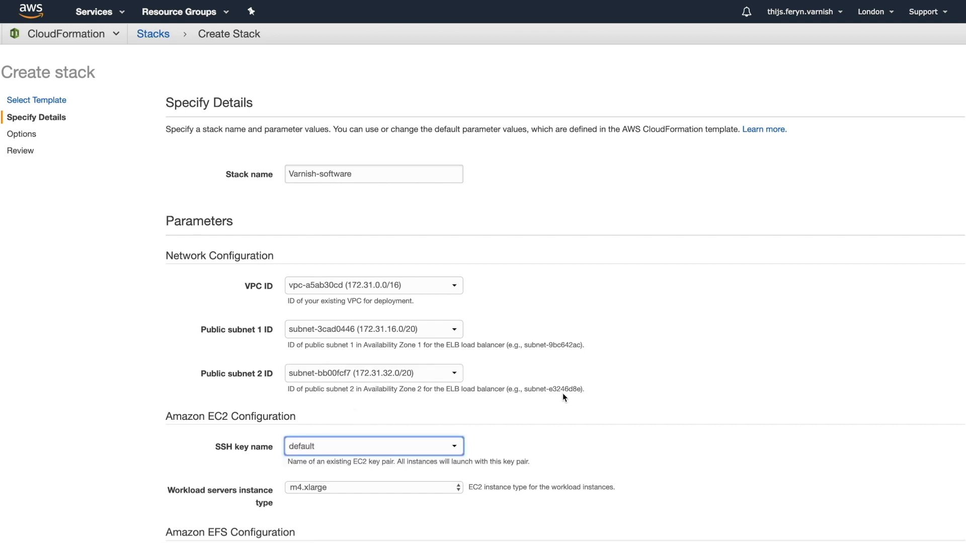
scroll(down, 3)
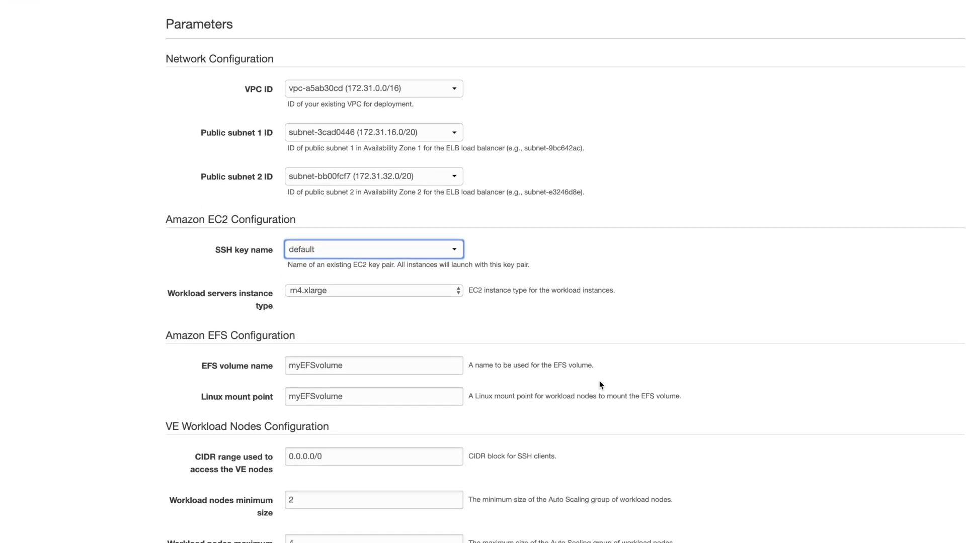
click(372, 289)
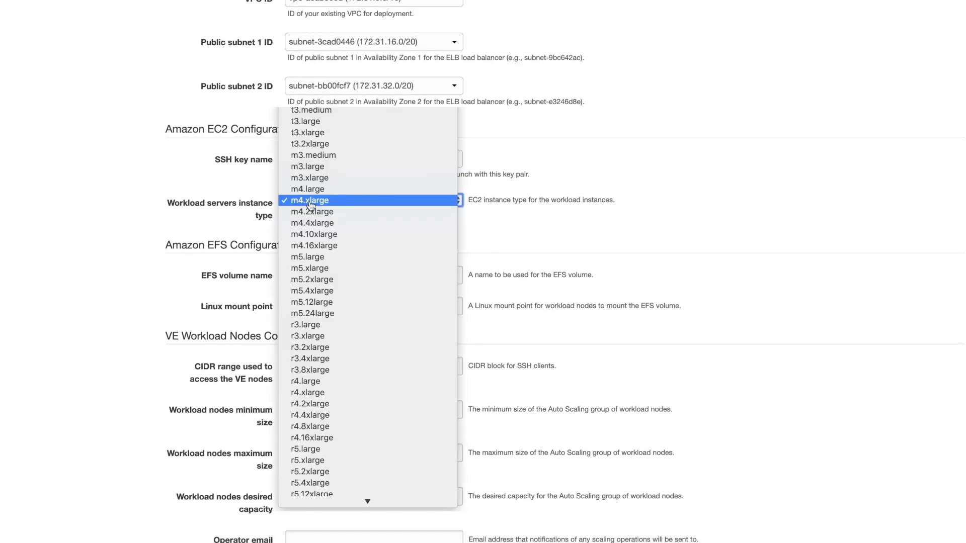
click(310, 200)
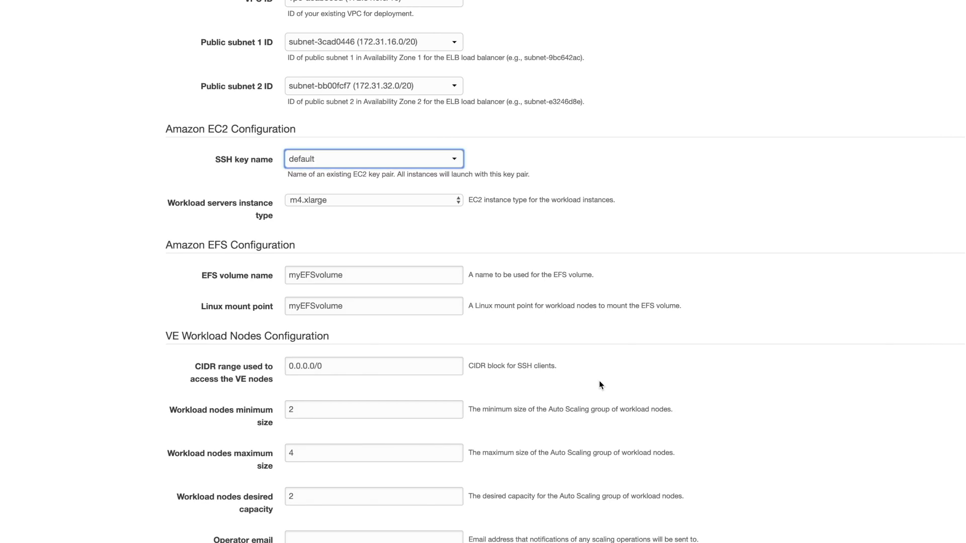
scroll(down, 3)
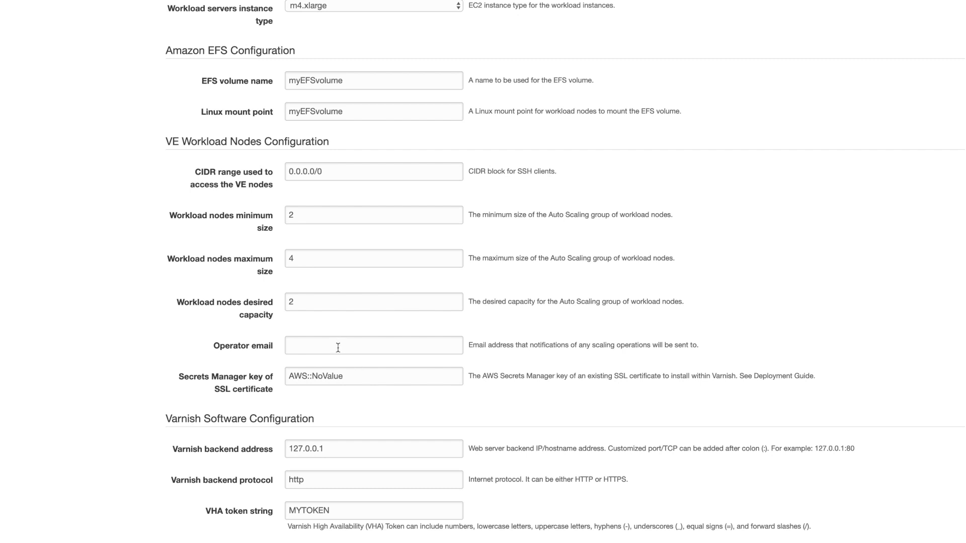
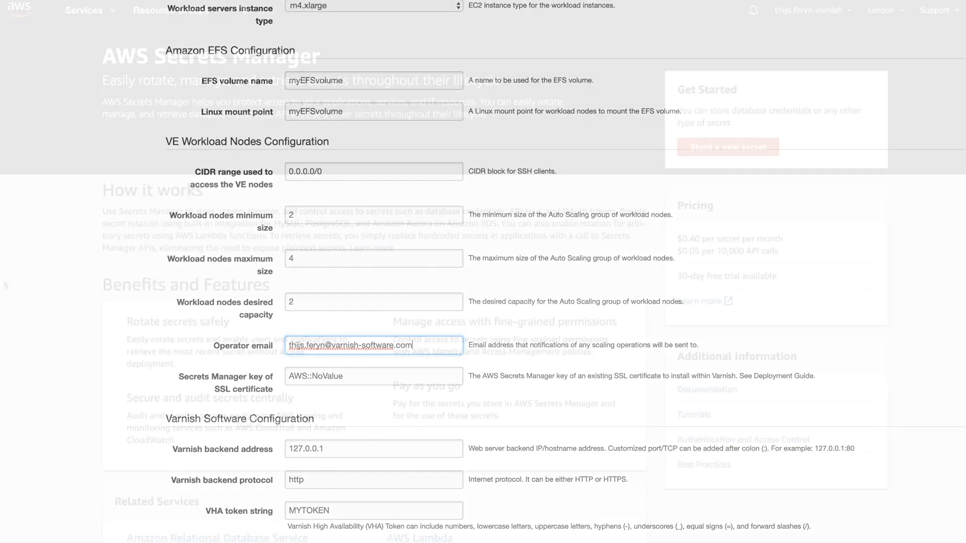
In AWS Secrets Manager, begin storing a new secret for the SSL certificate
click(727, 147)
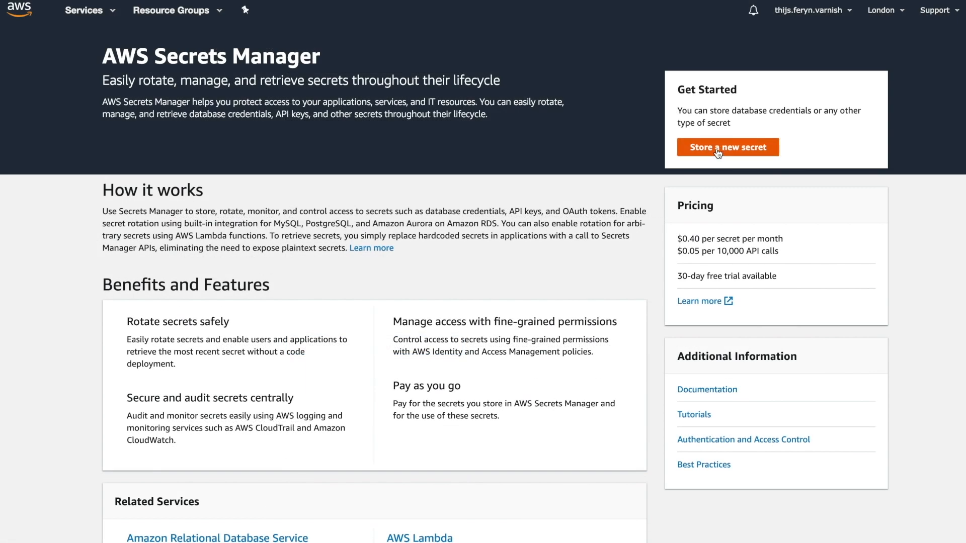
click(726, 147)
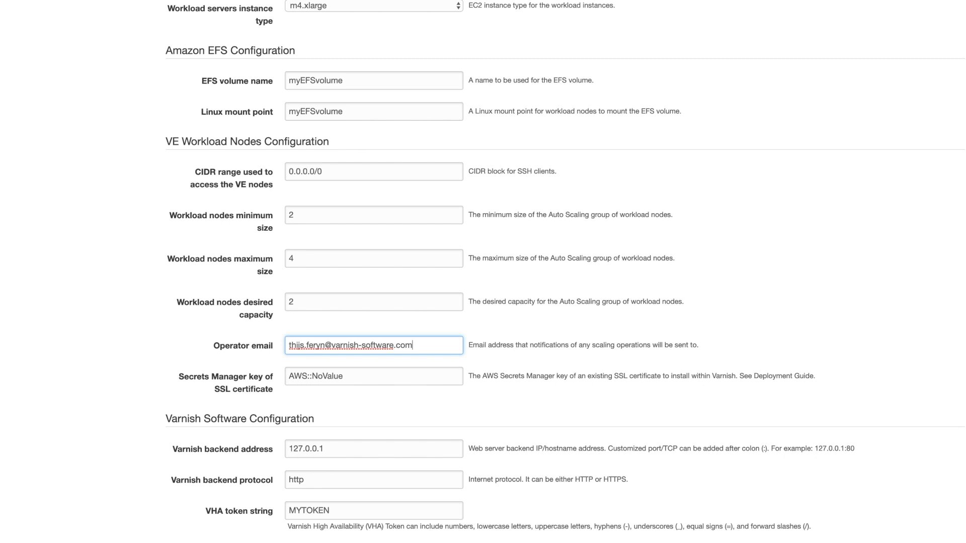
Set the Varnish backend address to 3.8.177.103 and continue to the Options step
text(3.8.177.103)
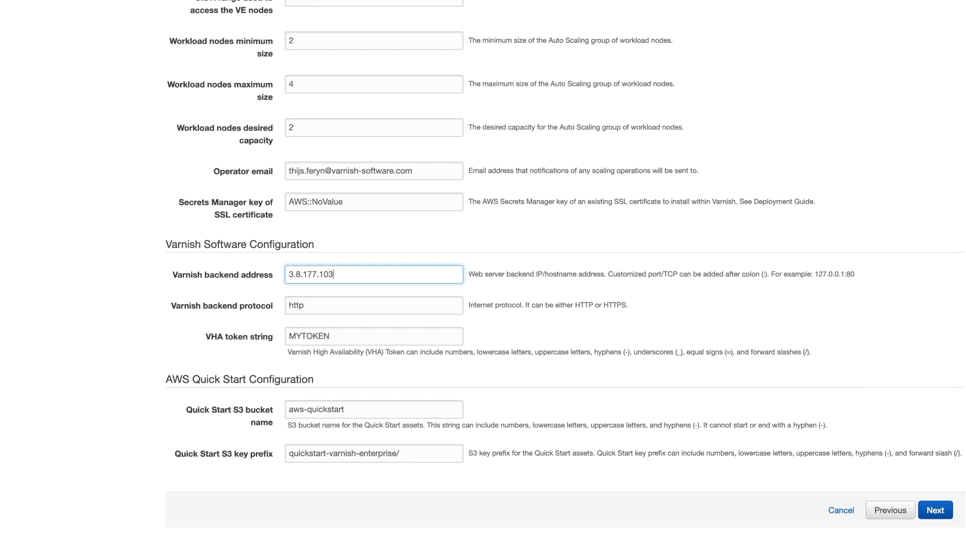
click(935, 512)
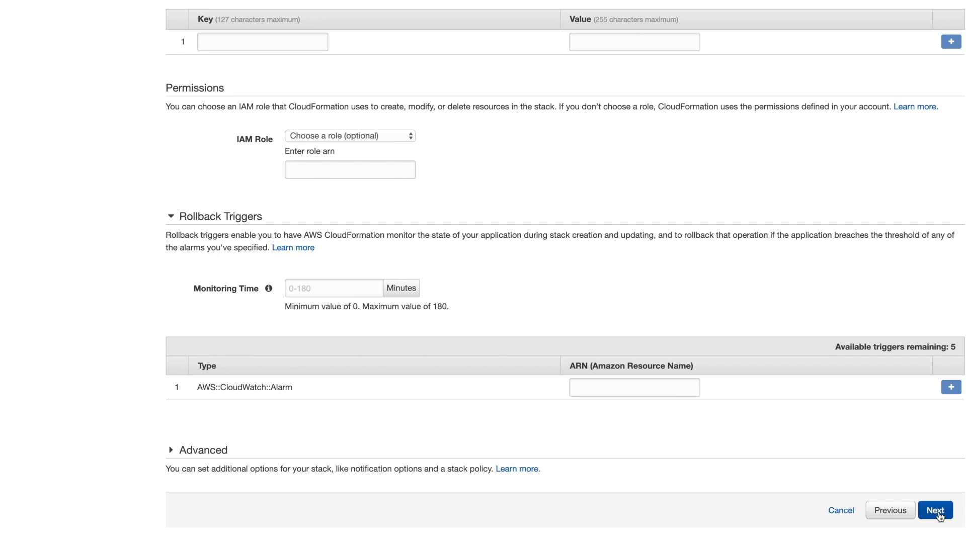
Proceed to Review, acknowledge IAM resource creation and create the Varnish-software stack
click(935, 510)
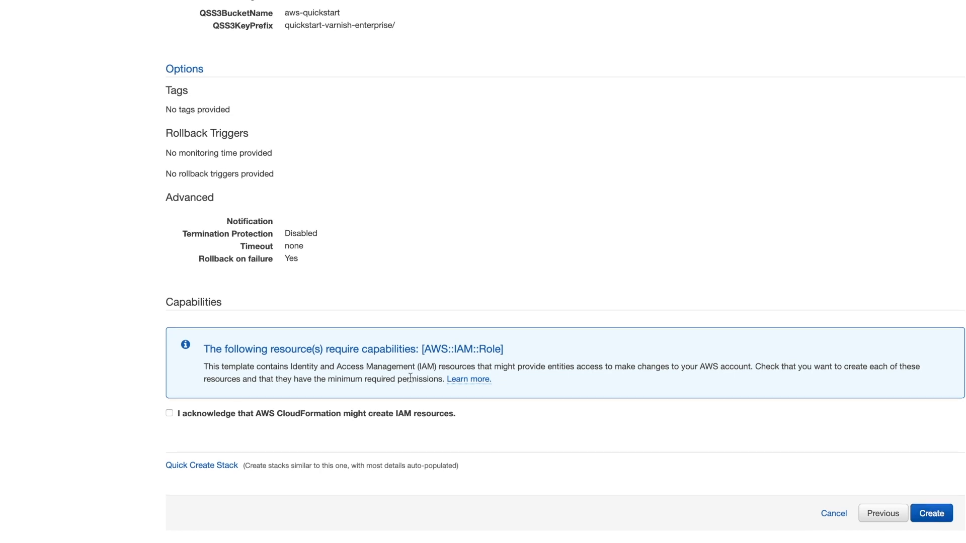
click(169, 413)
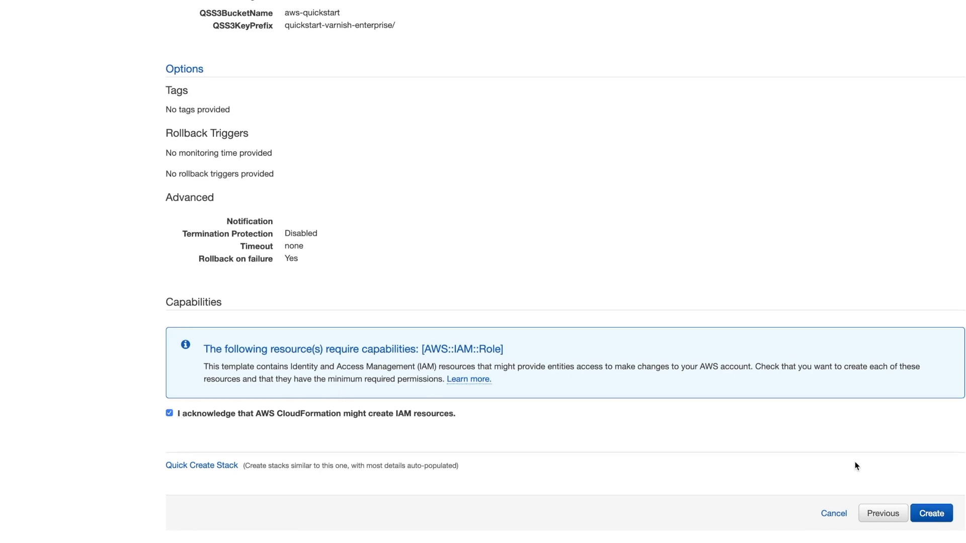
click(932, 513)
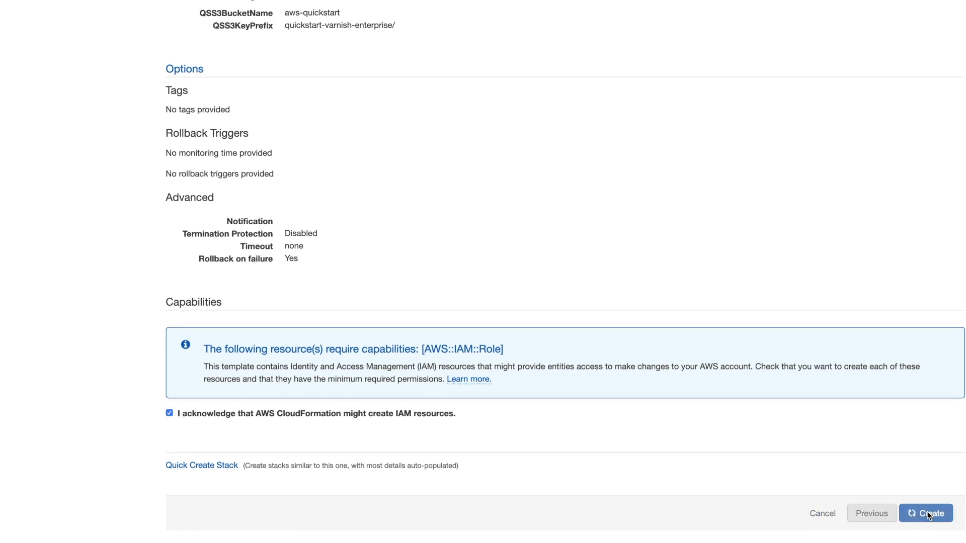
click(926, 515)
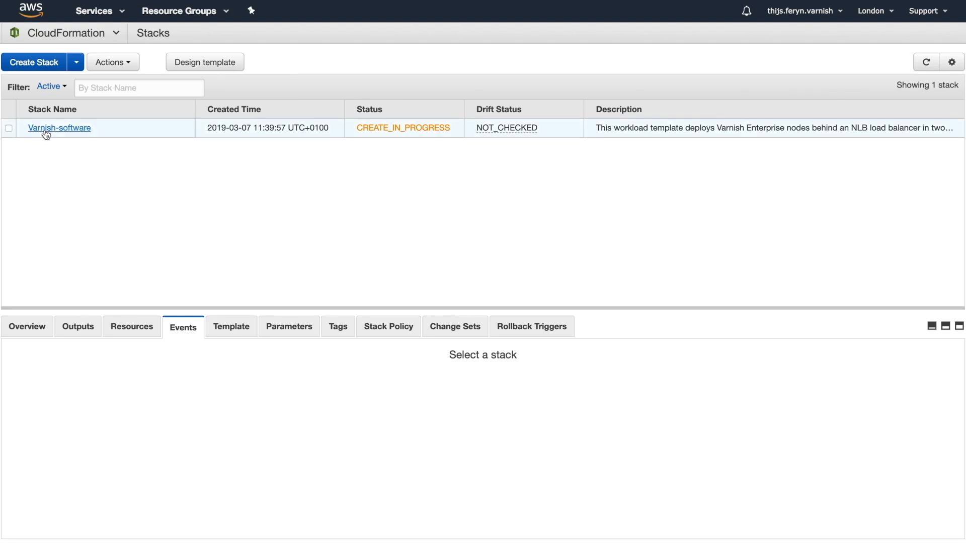
Watch the Varnish-software stack reach CREATE_COMPLETE, review its Resources, then go to EC2
click(59, 128)
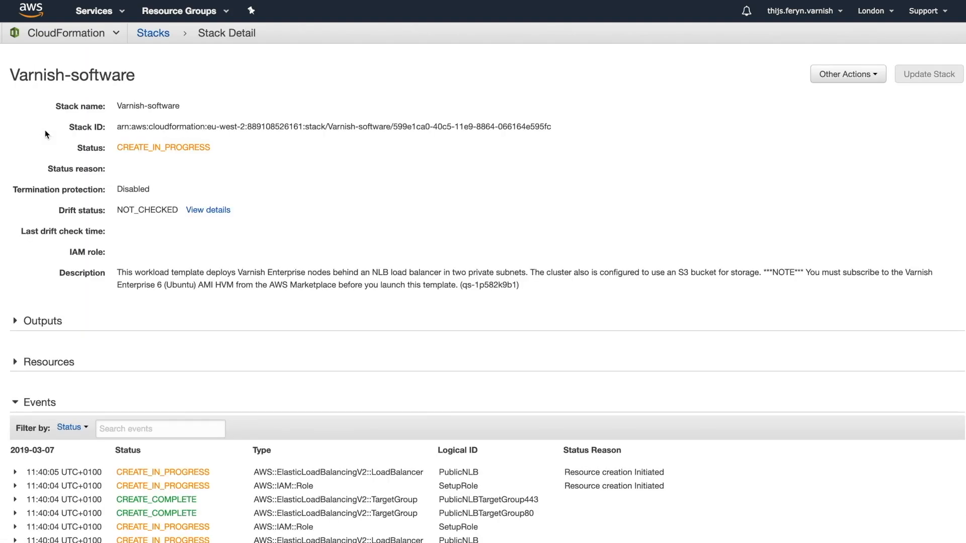
click(39, 403)
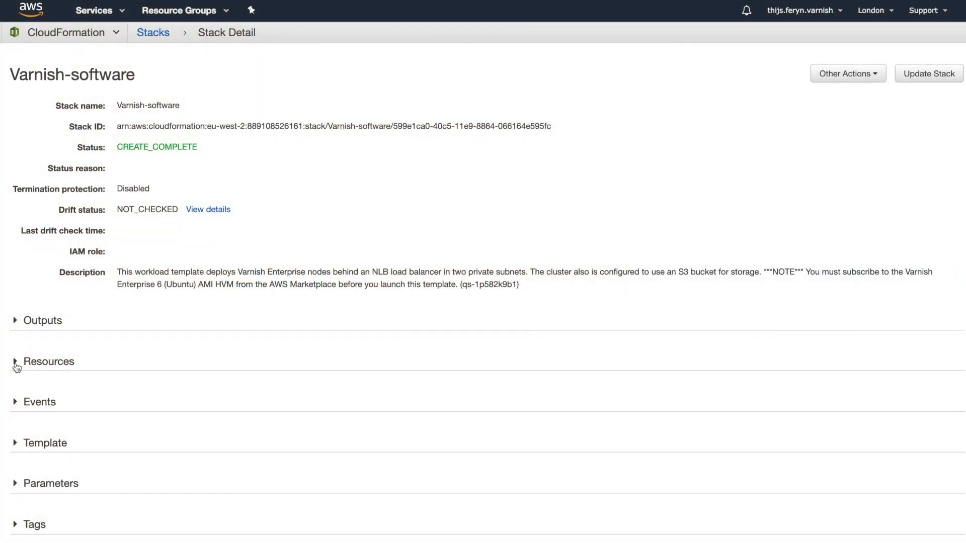
click(16, 361)
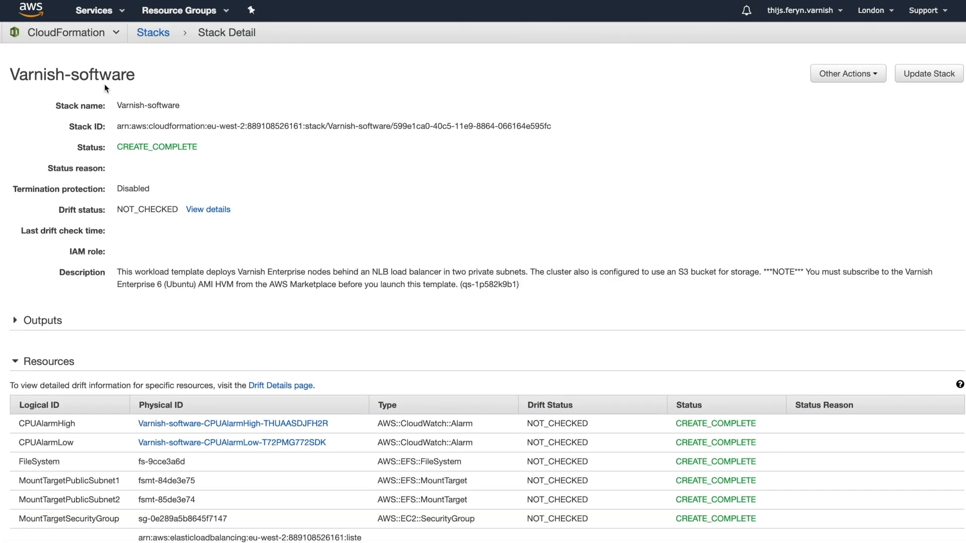
click(93, 10)
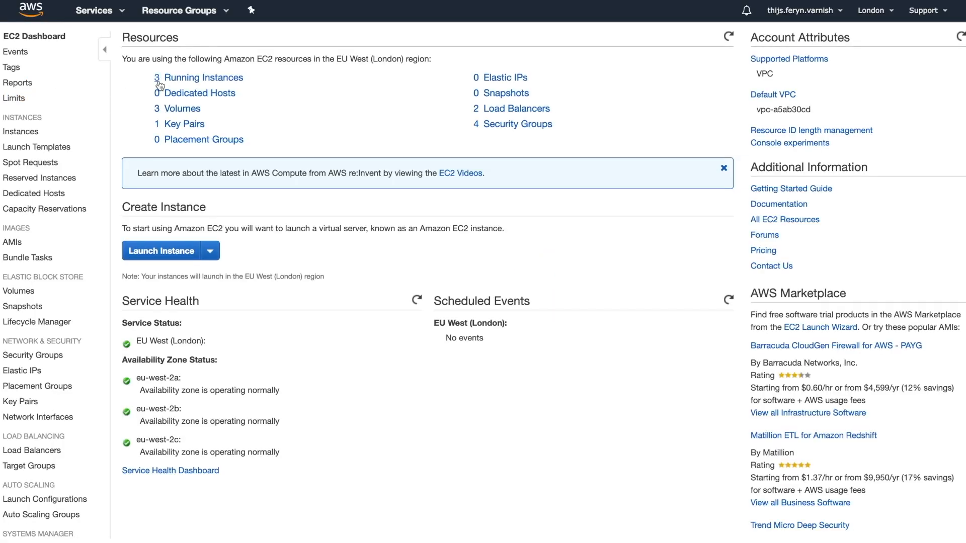
List the running EC2 instances from the dashboard, showing the CF-Varnish-Enterprise-6-node instances
click(157, 78)
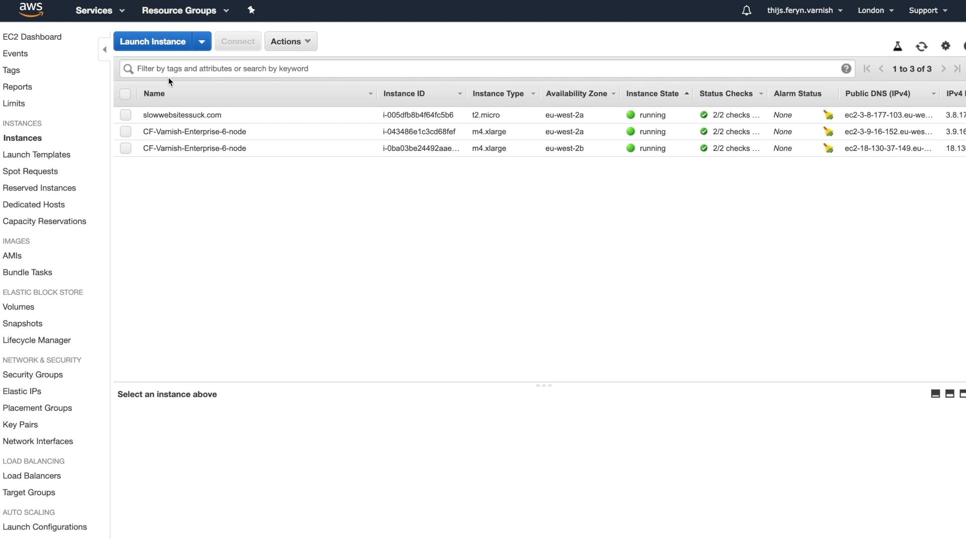
mouse_move(172, 90)
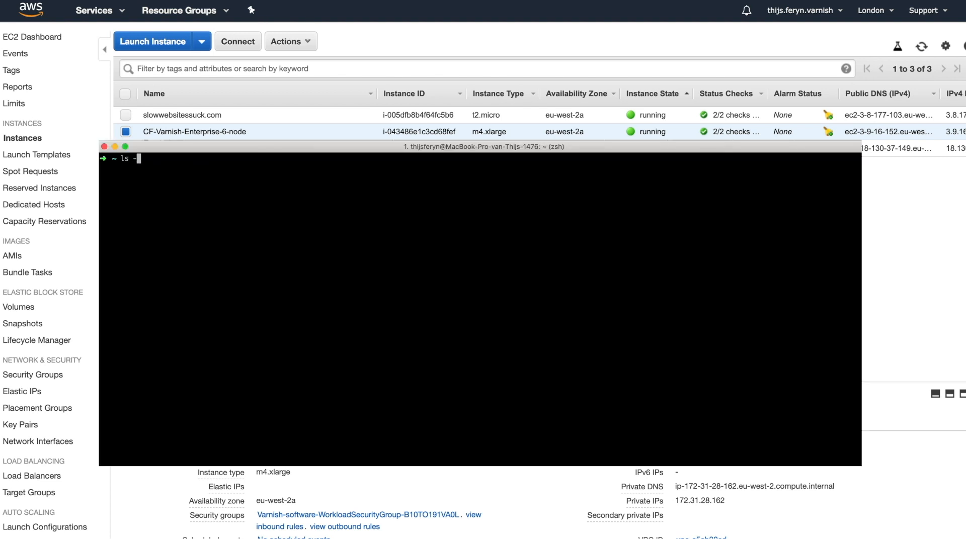
text(-l default.pem)
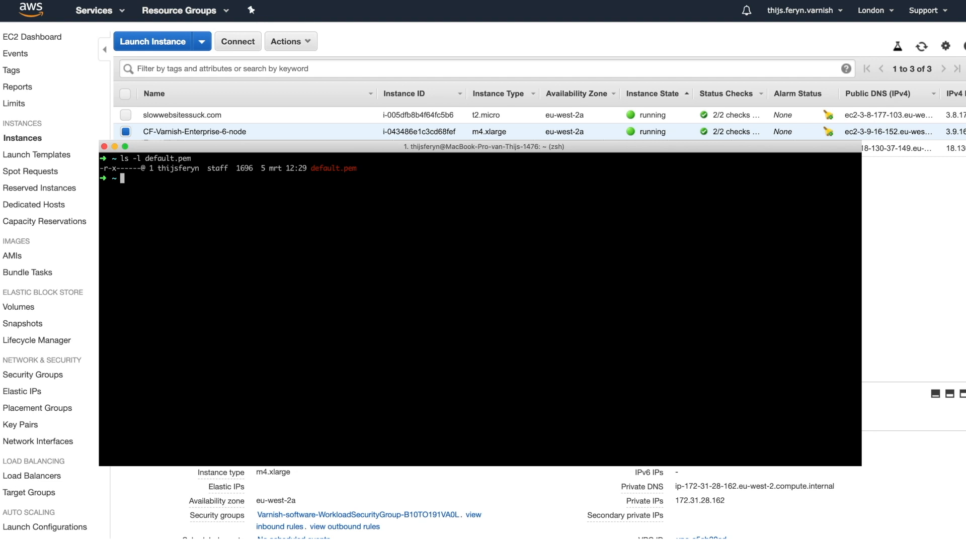
text(ssh)
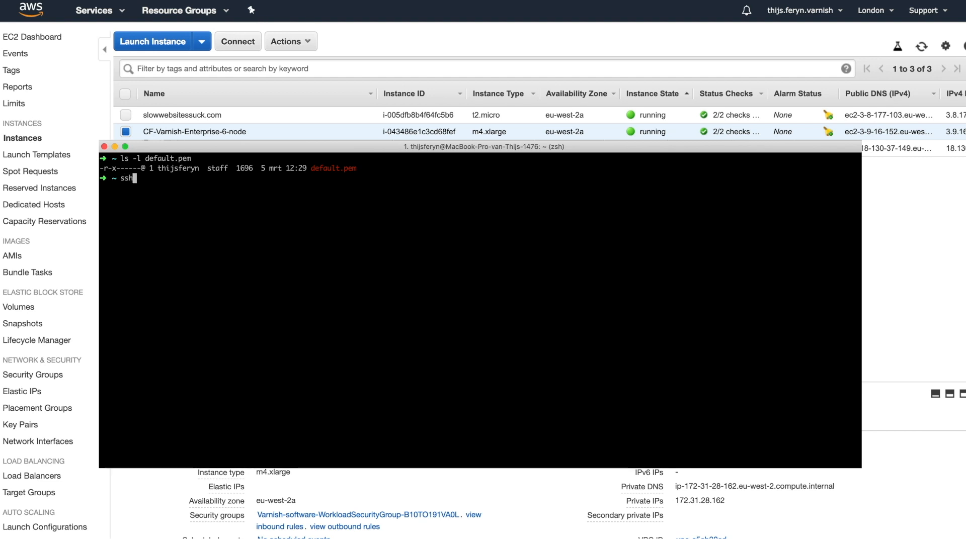
text(-i d)
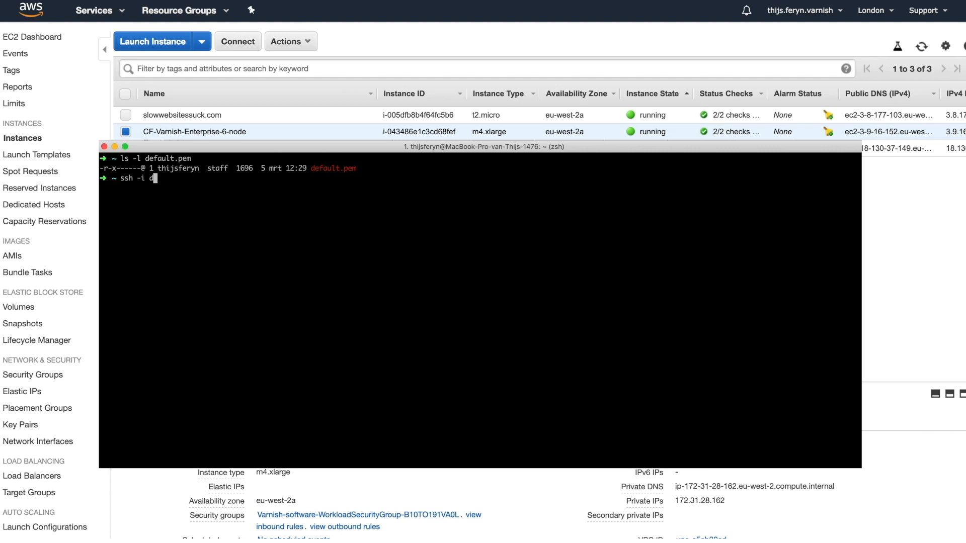
text(efault.pem ubuntu@)
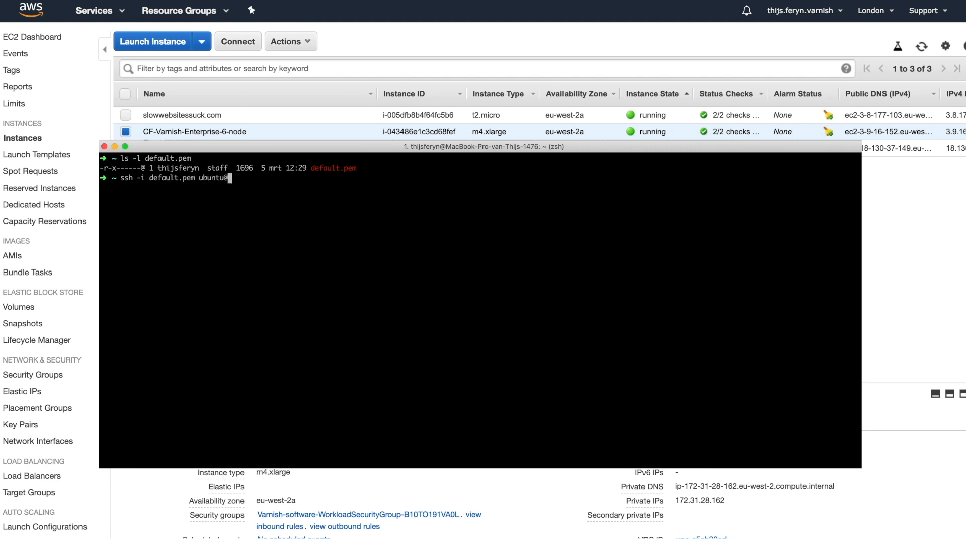
text(3.9.16.152)
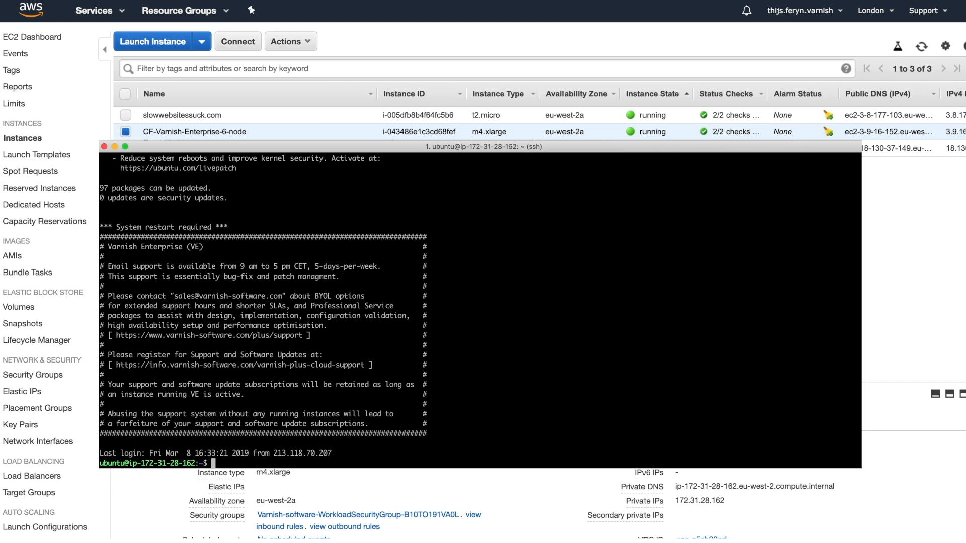
Issue vim /etc/varnish/default.vcl to edit the Varnish configuration
text(vim /etc/)
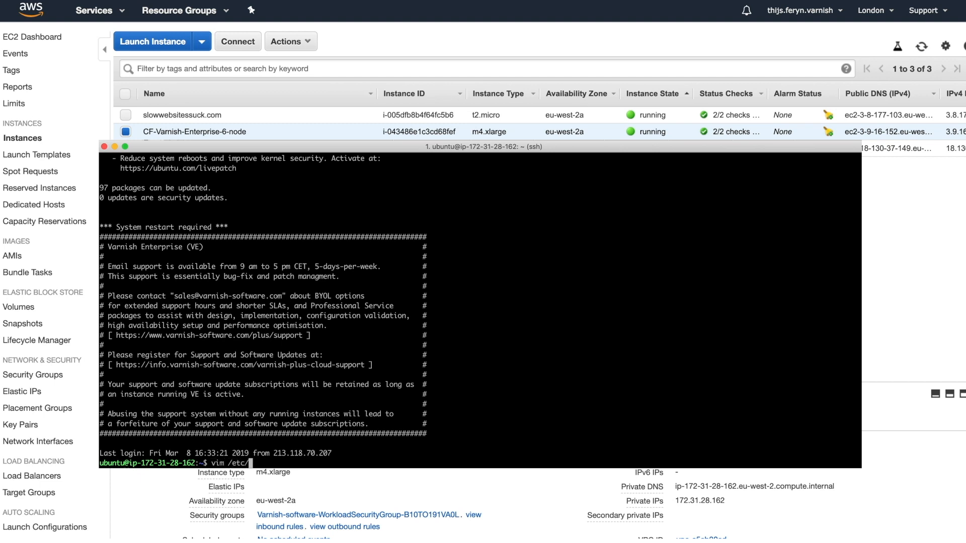
text(varnish/default.vcl)
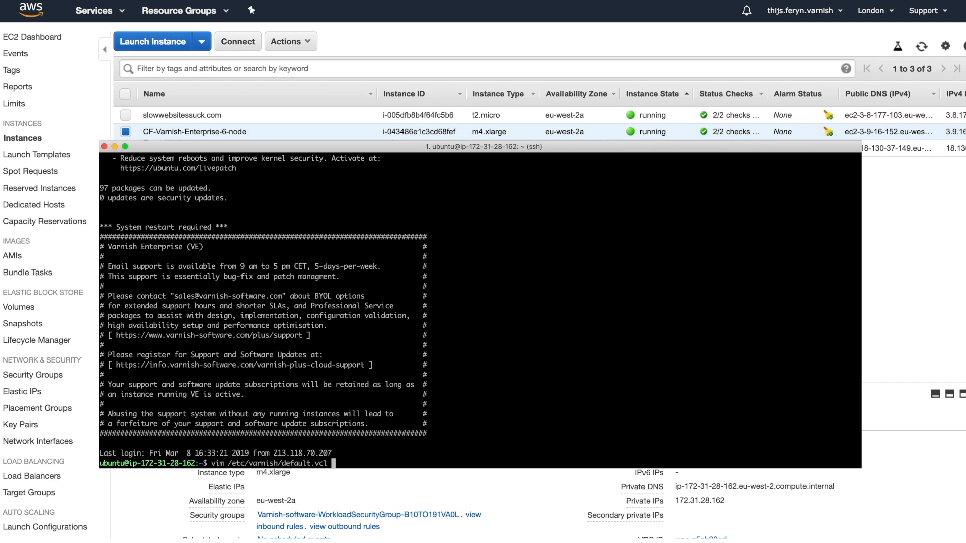